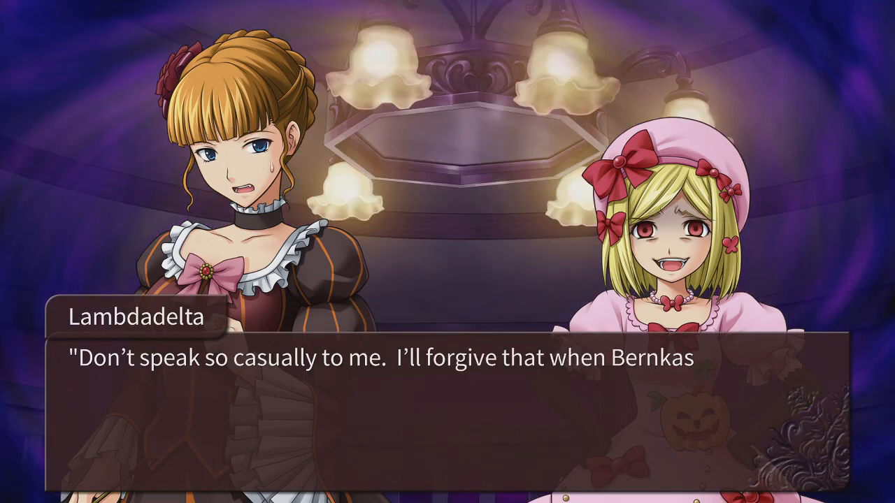
Advance the Lambdadelta–Beatrice dialogue to Beatrice's next line.
left_click(448, 405)
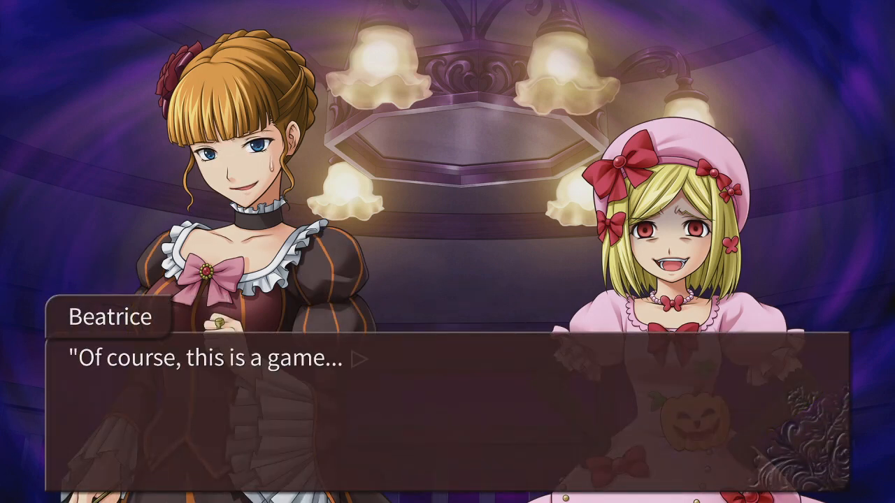
left_click(447, 364)
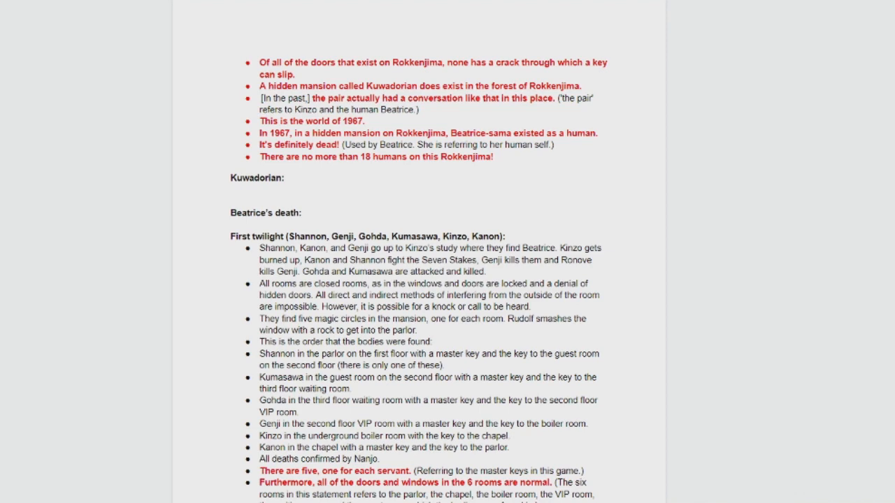
Write the blue theory that bodies were placed and the last victim was killed by an outsider.
left_click(232, 190)
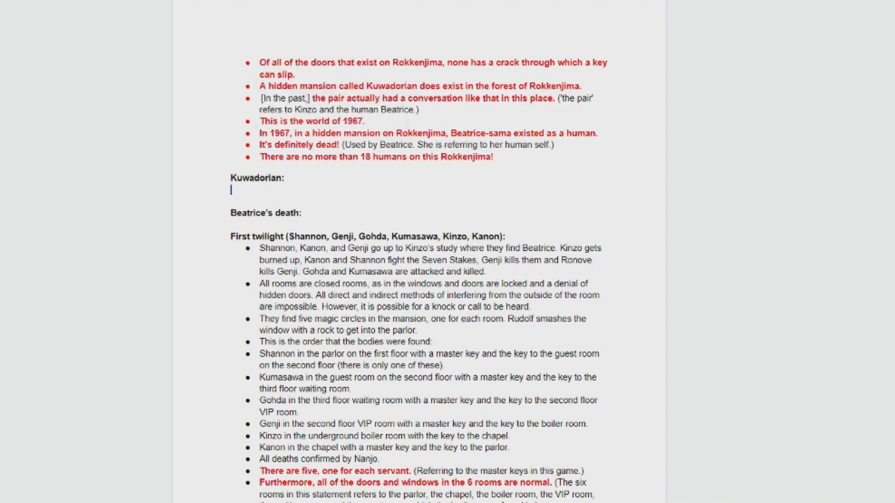
type("yes it does be")
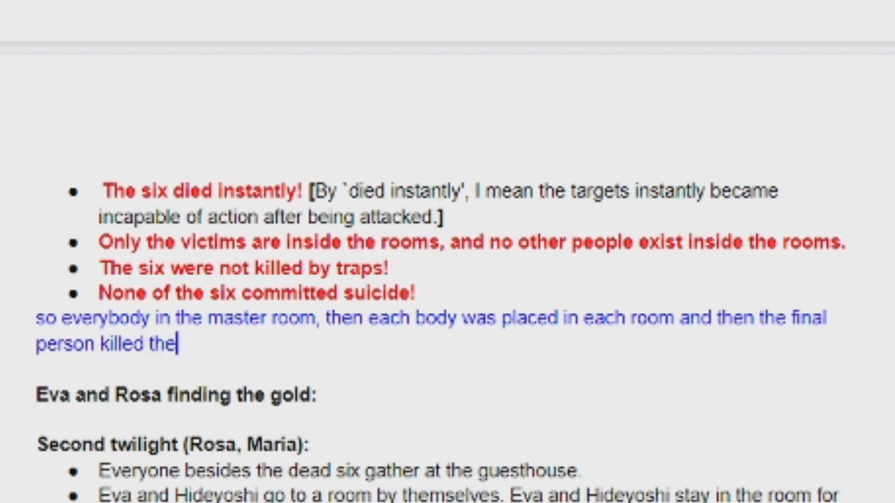
key("Backspace")
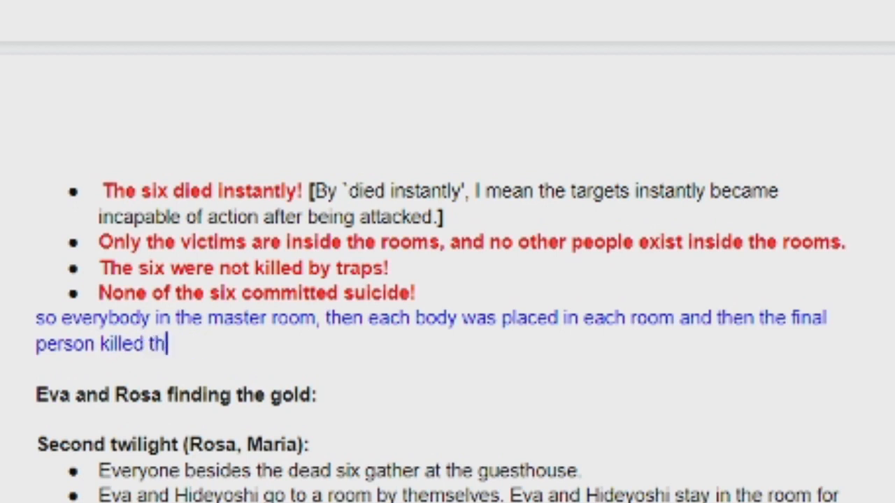
key("BackSpace")
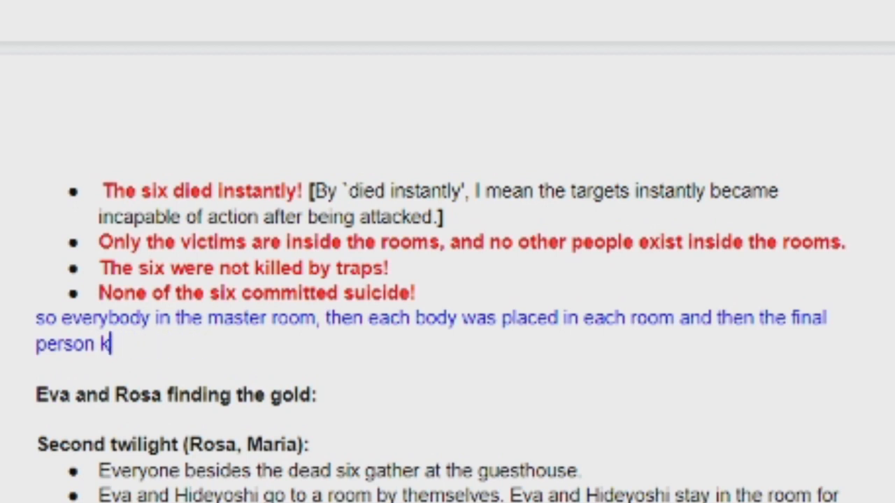
type("as killed by ev")
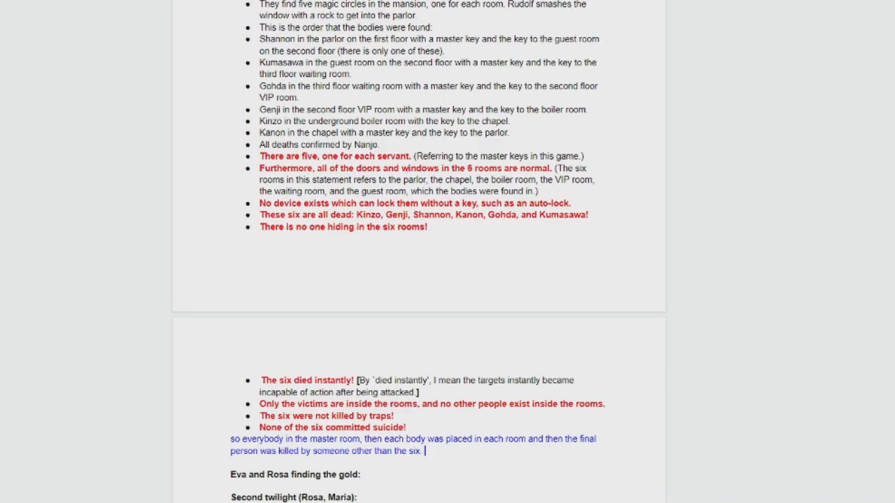
Under the Rosa and Maria red truths, note that Eva did it and Hideyoshi lied.
scroll("down", 3)
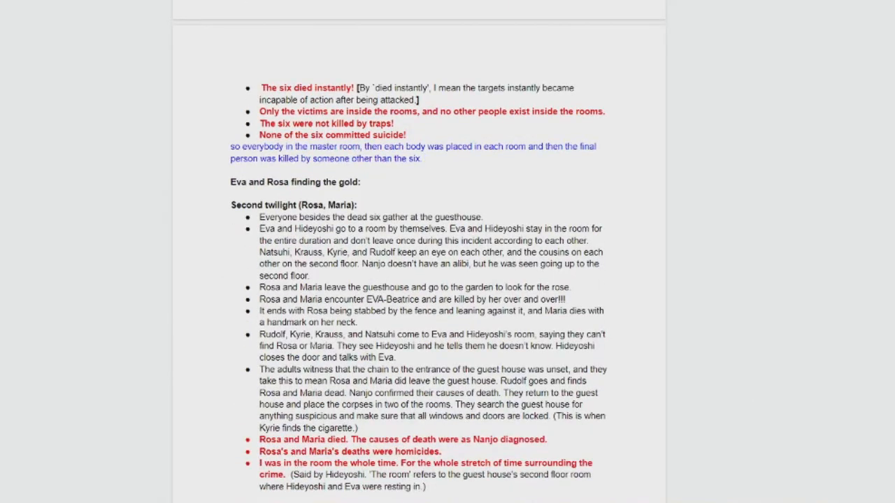
scroll("down", 3)
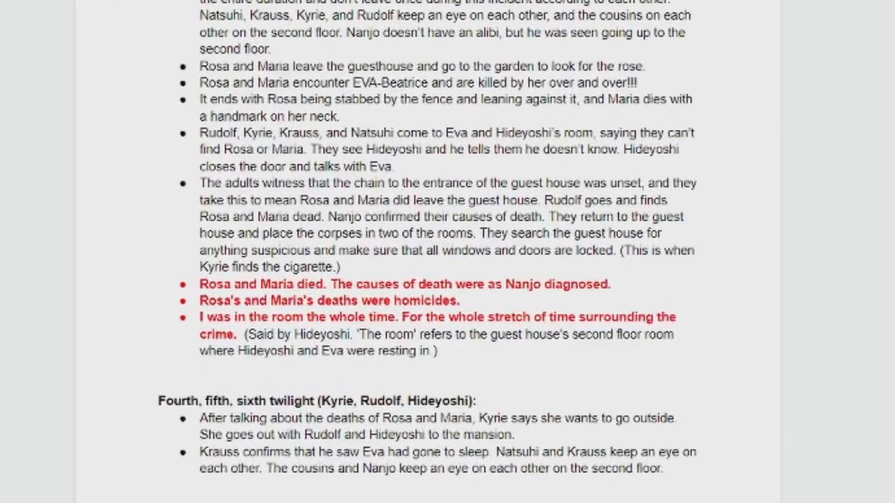
scroll("down", 3)
type("eva did it")
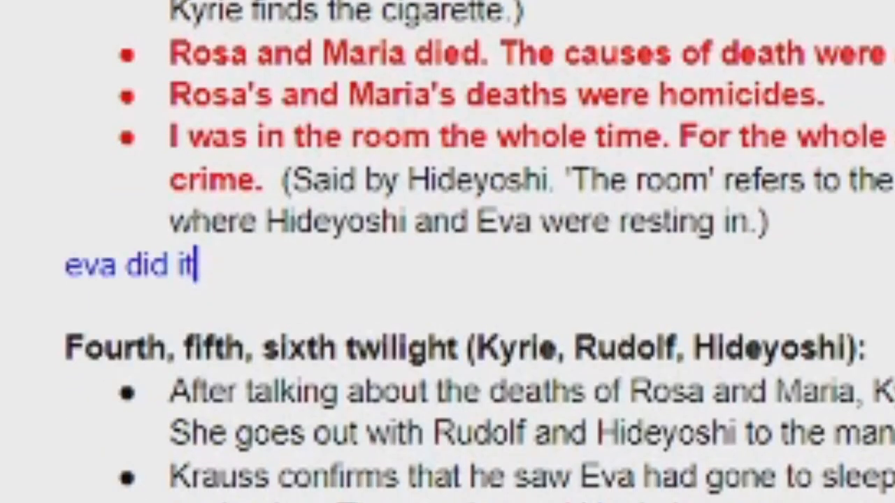
type(". hideyoshi lied!!!!!!!!!!!!!!!!!!!!!!!!!!!!!!!!!!!!!!!!!!!!!!!!!!!!!!!!!!!!!!!!!!!!!!")
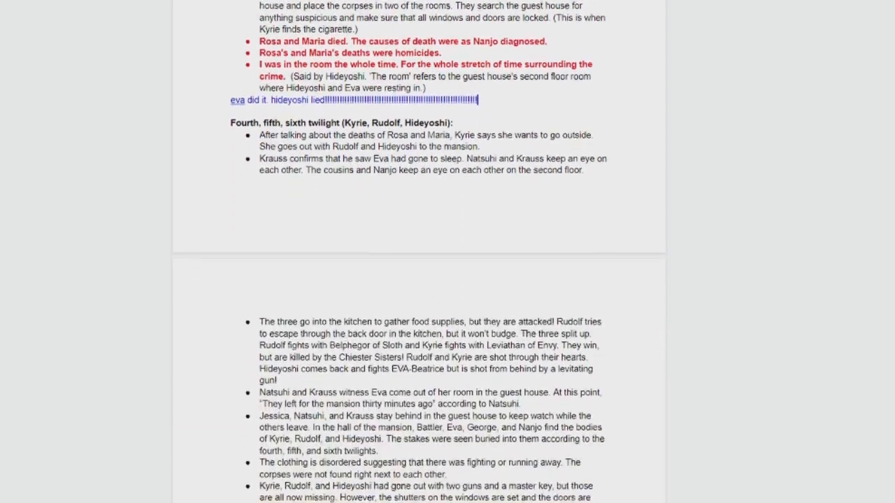
scroll("down", 3)
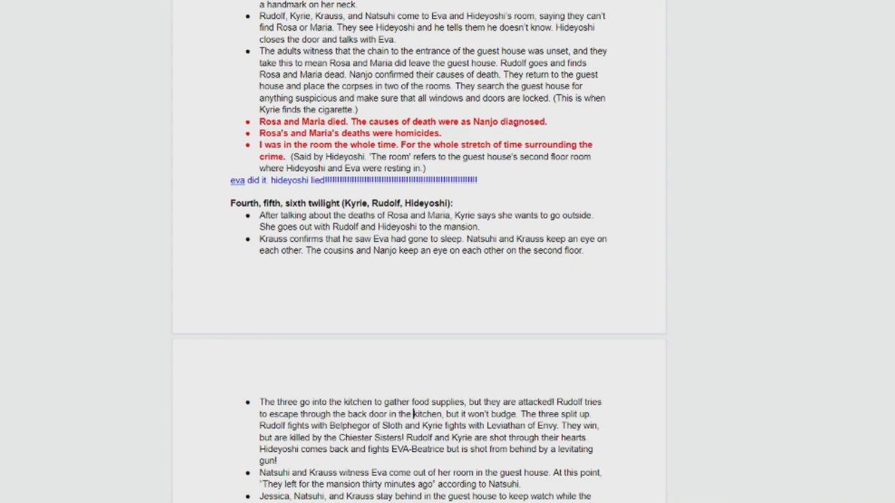
Note that Kyrie knew Hideyoshi lied and died in a shootout, and that Eva killed George.
scroll("down", 3)
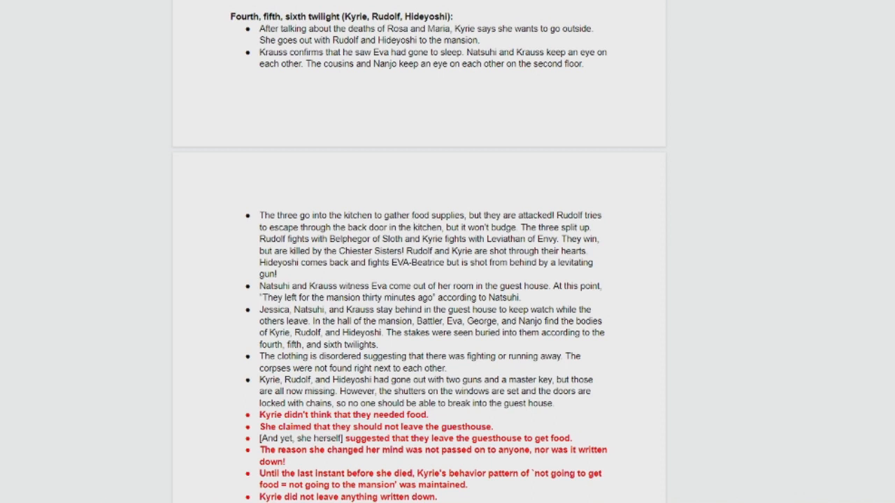
left_click(414, 226)
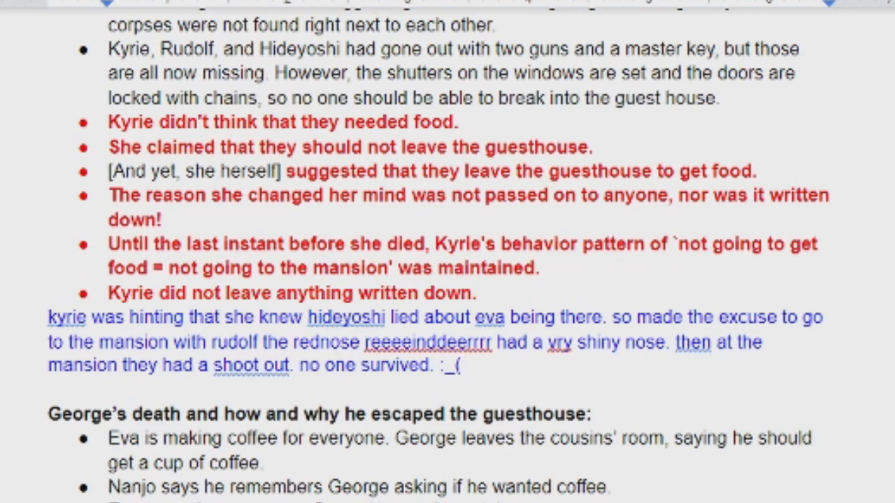
scroll("down", 3)
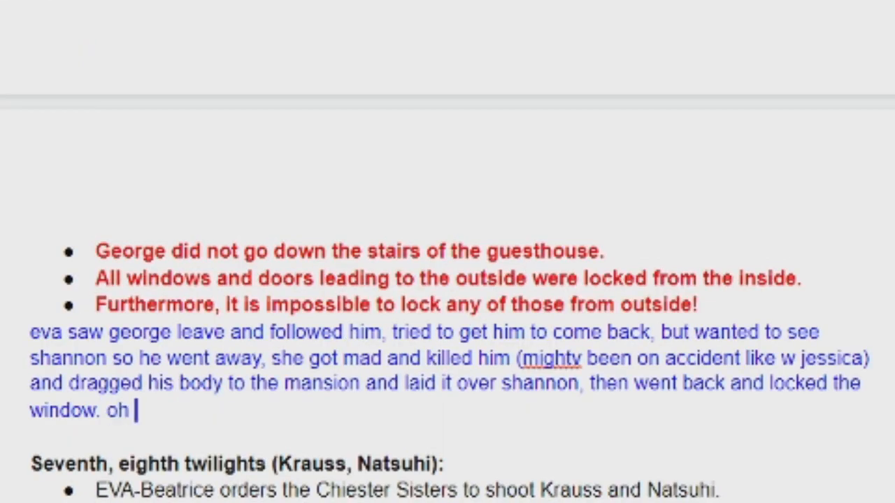
key("BackSpace")
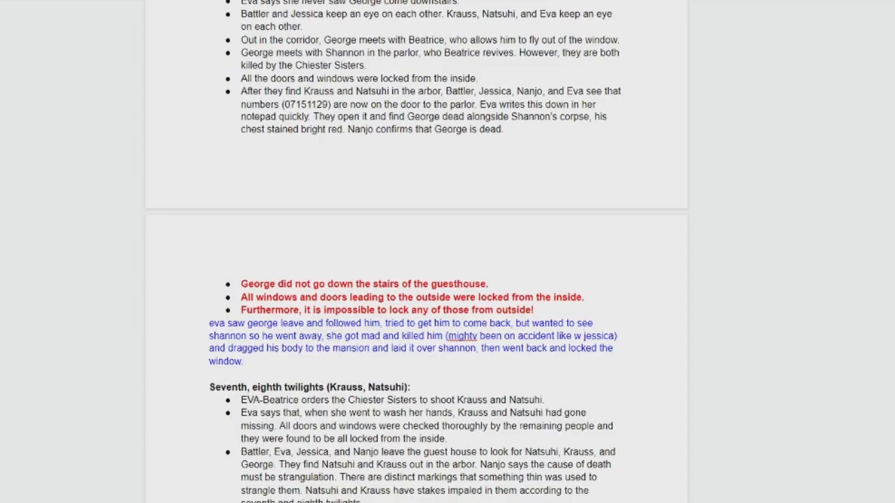
Write that Eva strangled Krauss and Natsuhi outside, one before the other saw, and note door code 07151129.
scroll("down", 3)
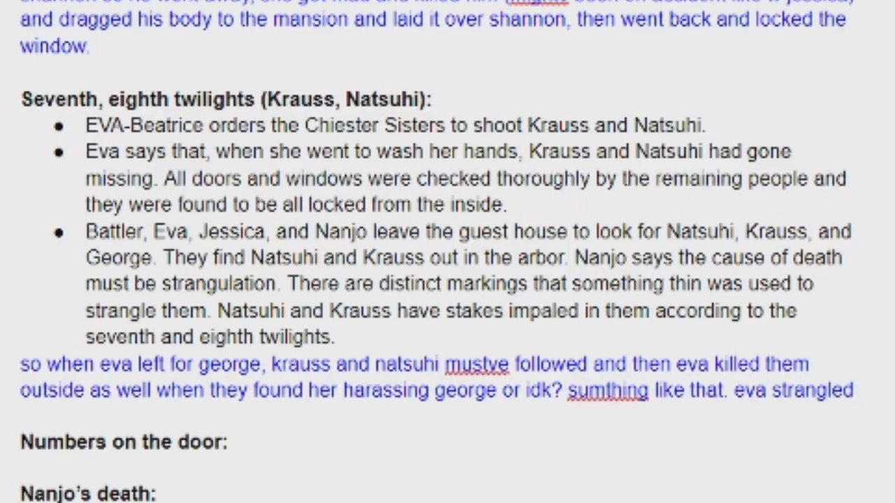
type("one first befo")
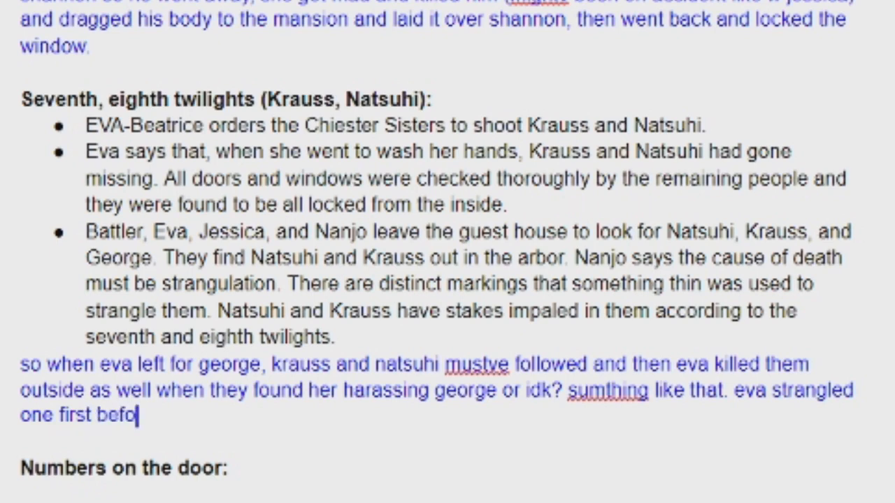
type("re the ot")
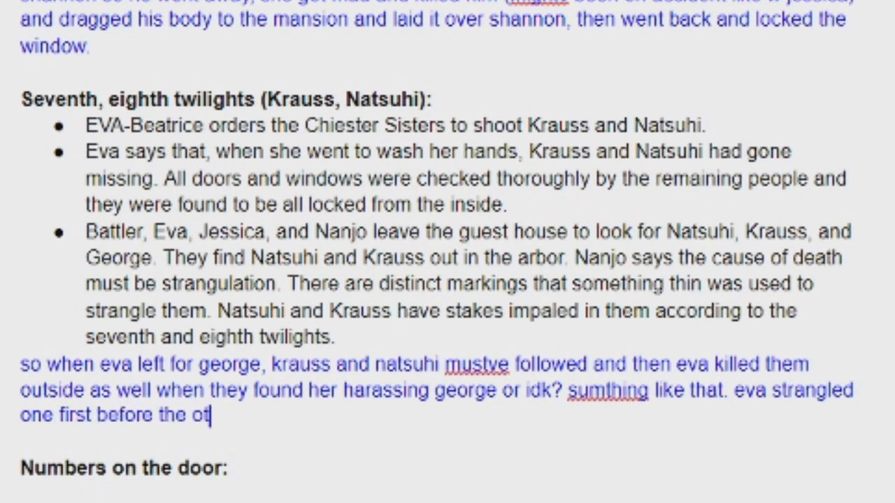
type("her saw. then put th")
type("battlers birthday + november 29")
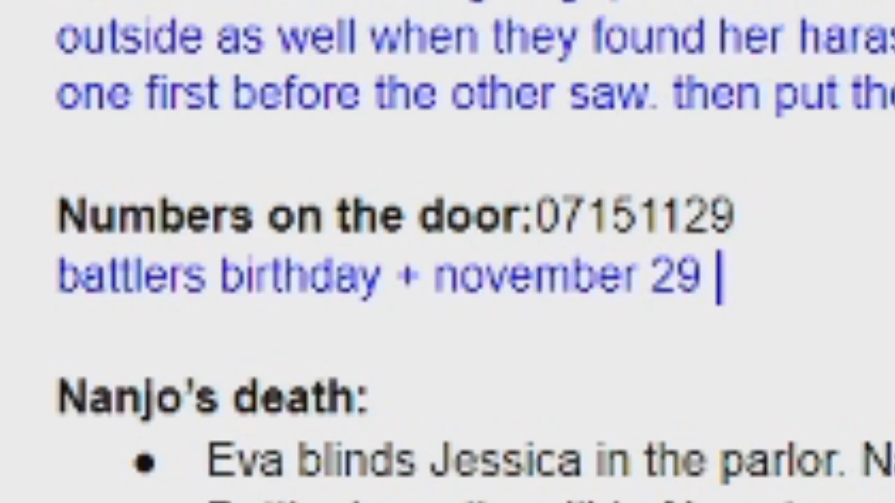
scroll("down", 3)
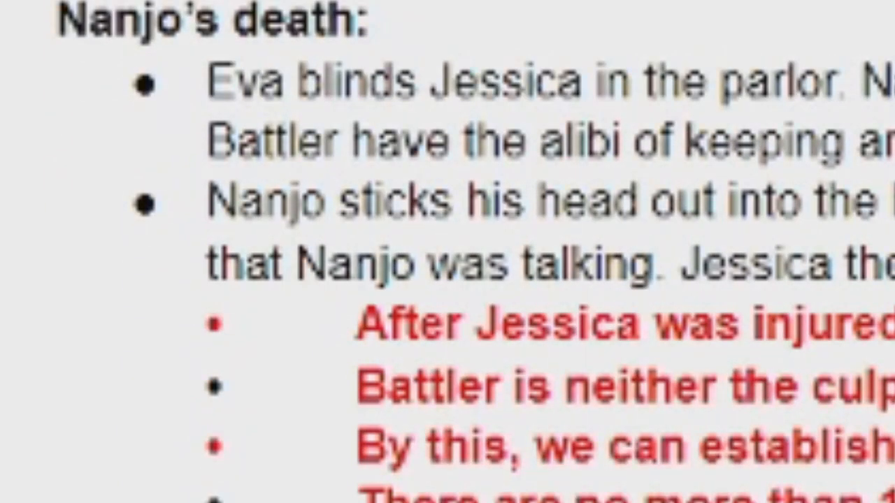
scroll("up", 3)
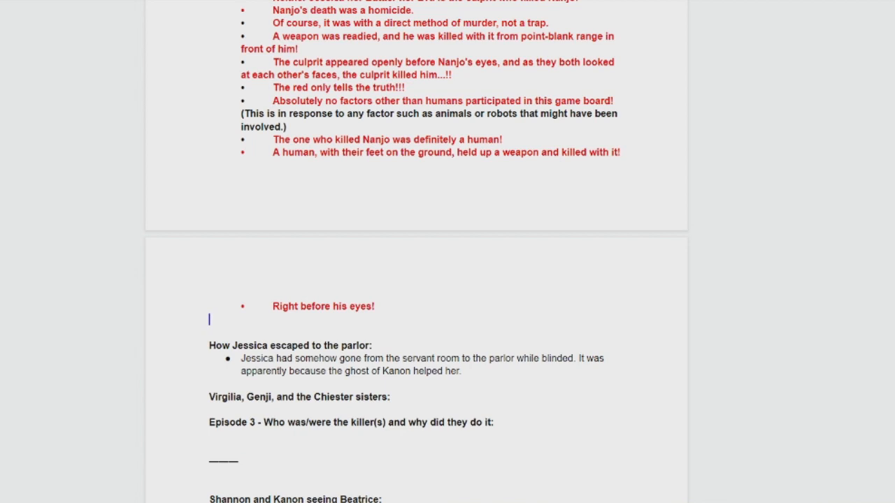
Answer the parlor question: Nanjo shot himself and Jessica escaped through the power of love.
scroll("up", 3)
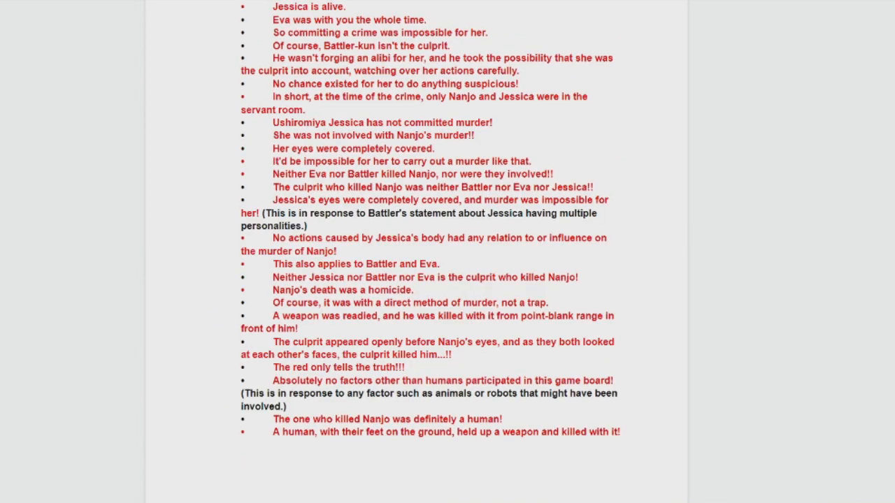
scroll("down", 3)
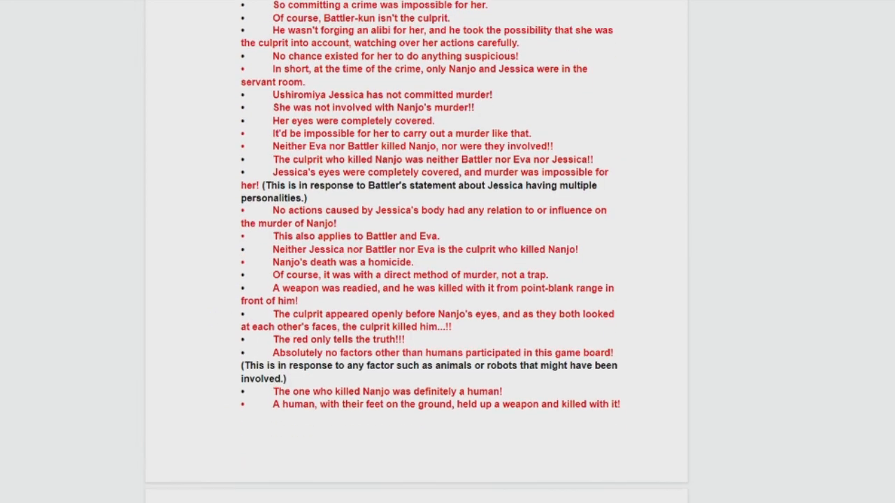
scroll("down", 3)
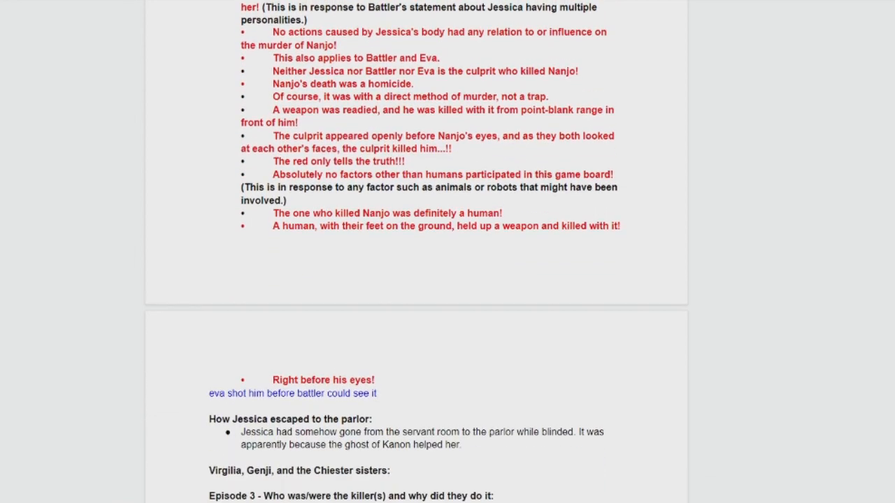
scroll("down", 3)
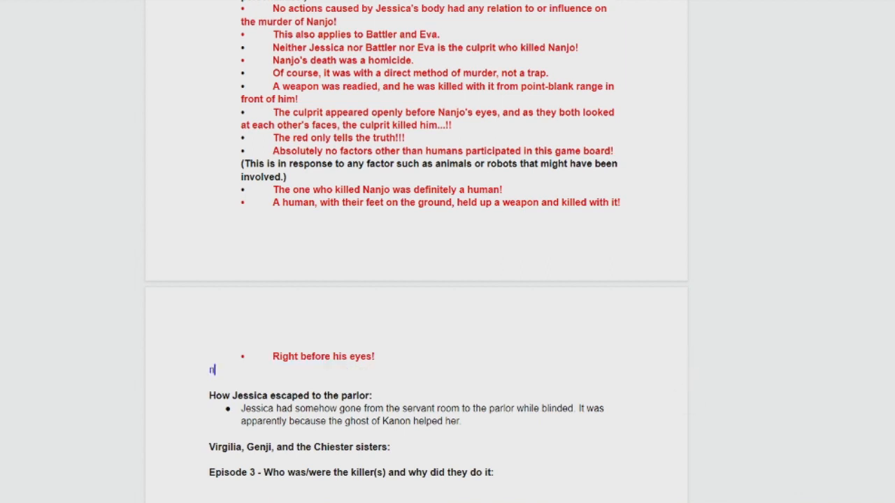
type("nanjo shot himself")
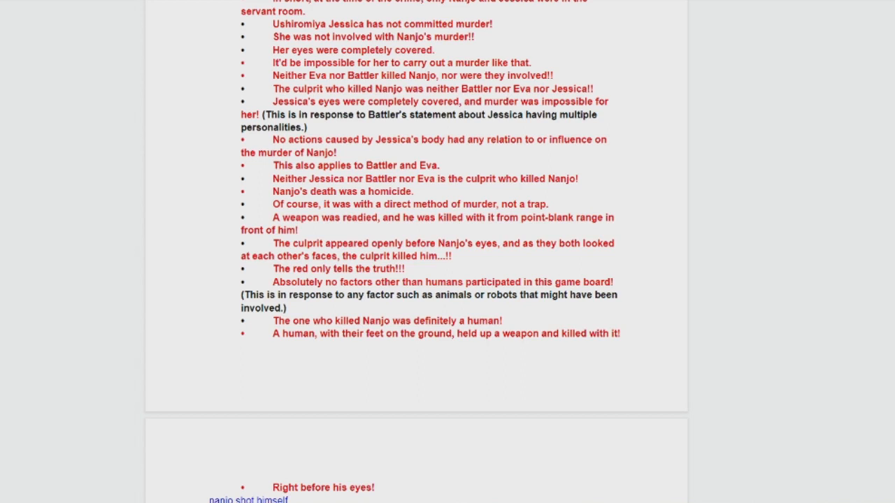
left_click(418, 256)
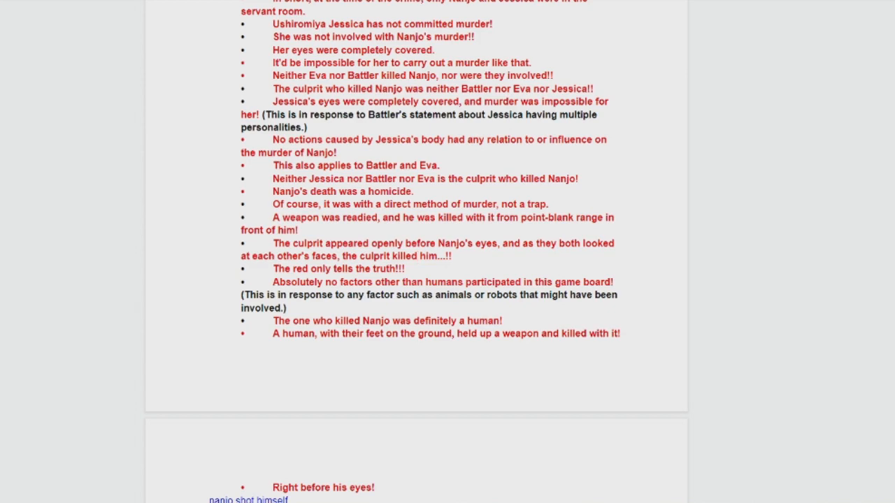
Move down to the Virgilia, Ronove and Chiester sisters heading to begin that note.
scroll("down", 3)
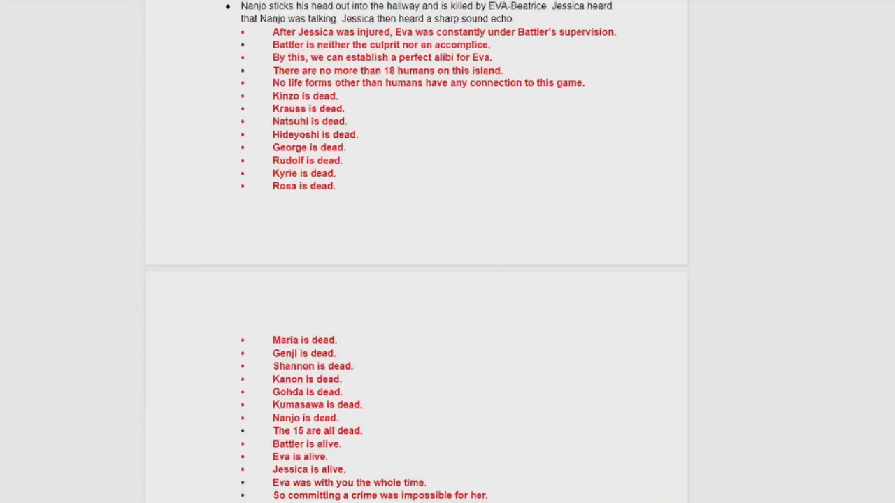
scroll("down", 3)
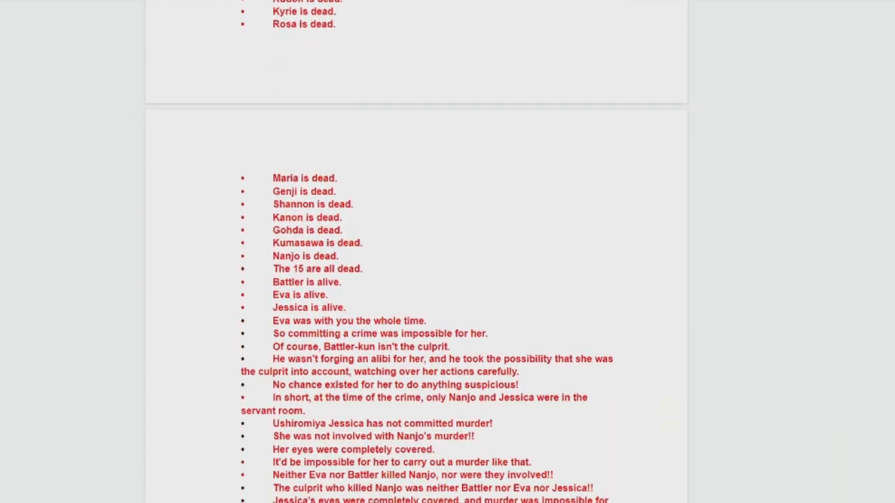
scroll("down", 3)
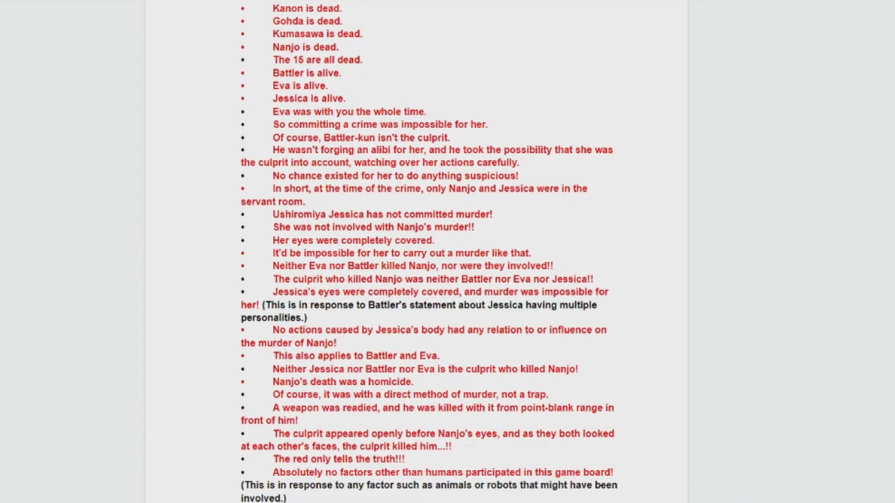
scroll("down", 3)
type("nanjo shot himself")
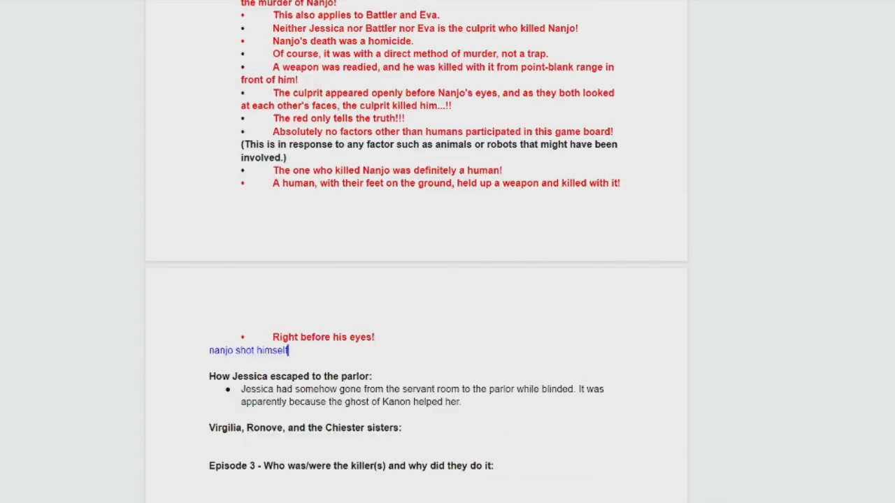
scroll("down", 3)
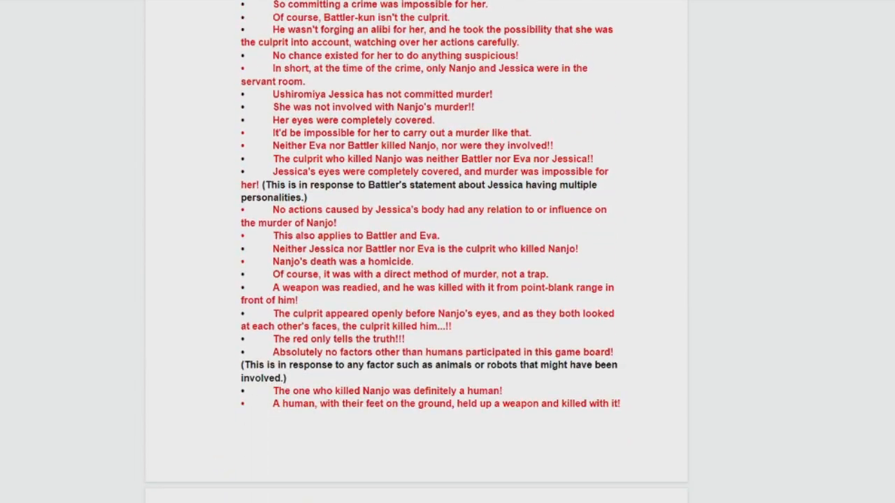
scroll("down", 3)
type("im hurt i h")
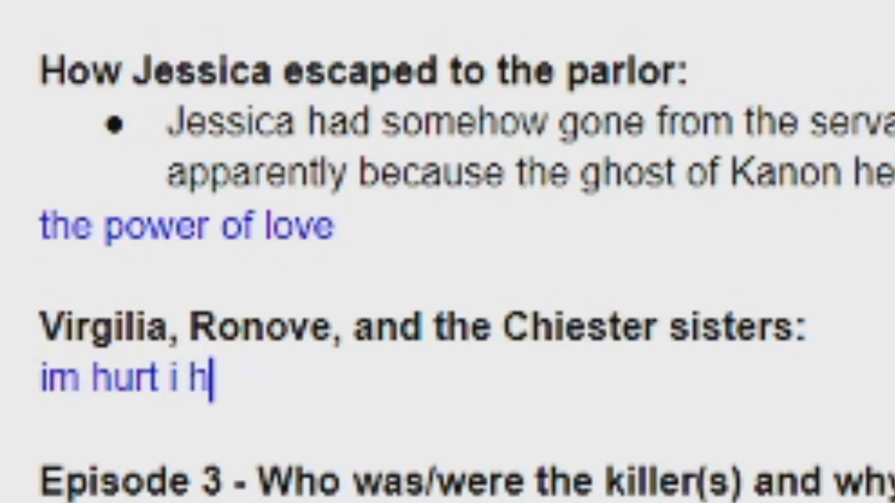
Finish the Virgilia reaction lines and list Episode 3 killers: Eva for wealth, Hideyoshi for his wife.
type("ate it here")
type("hideyoshi - for his wife")
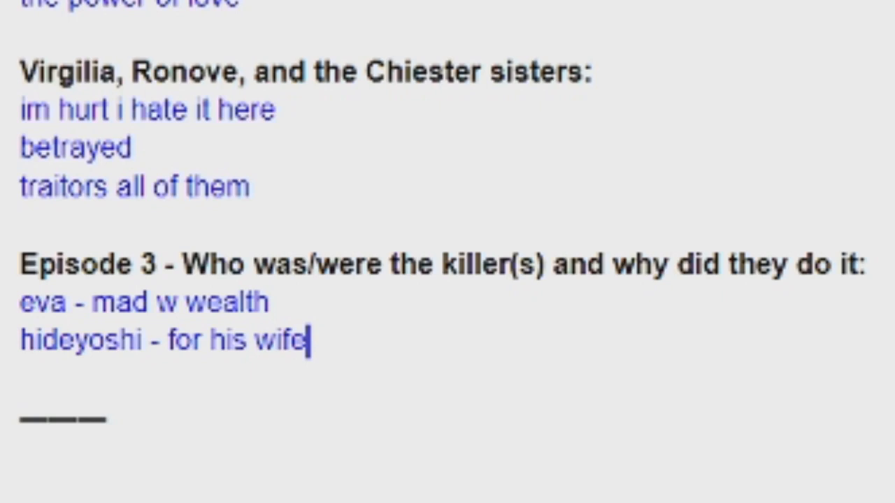
scroll("down", 3)
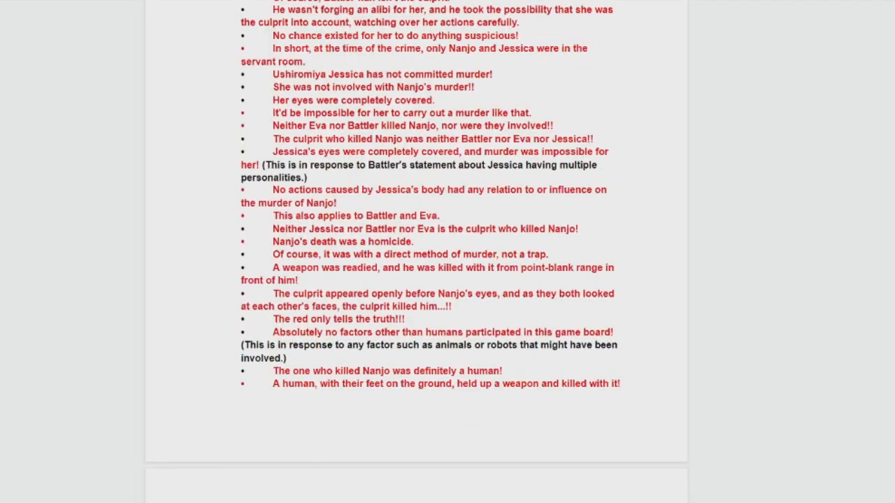
Add the theory that Kanon survived, helped Jessica out, killed Nanjo, then himself.
scroll("down", 3)
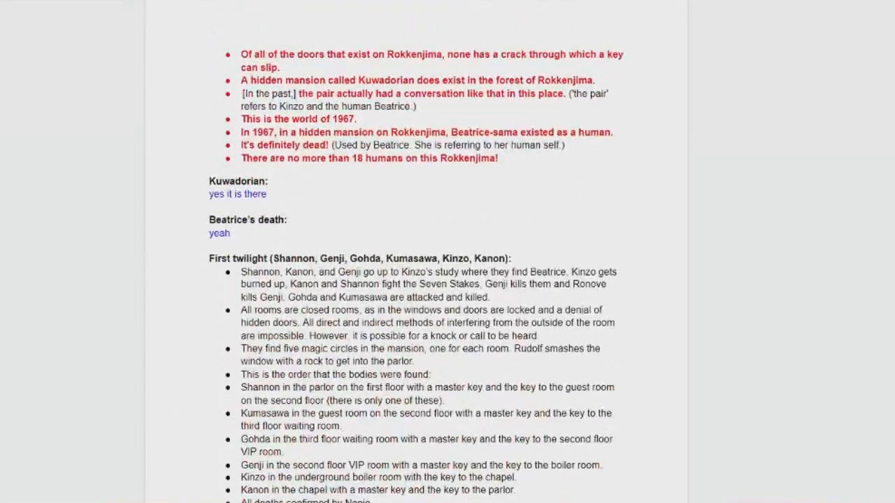
scroll("down", 3)
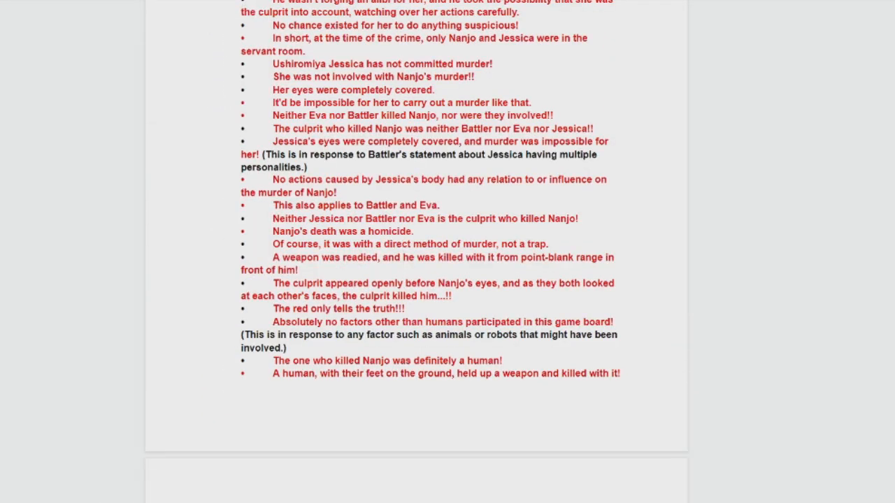
scroll("down", 3)
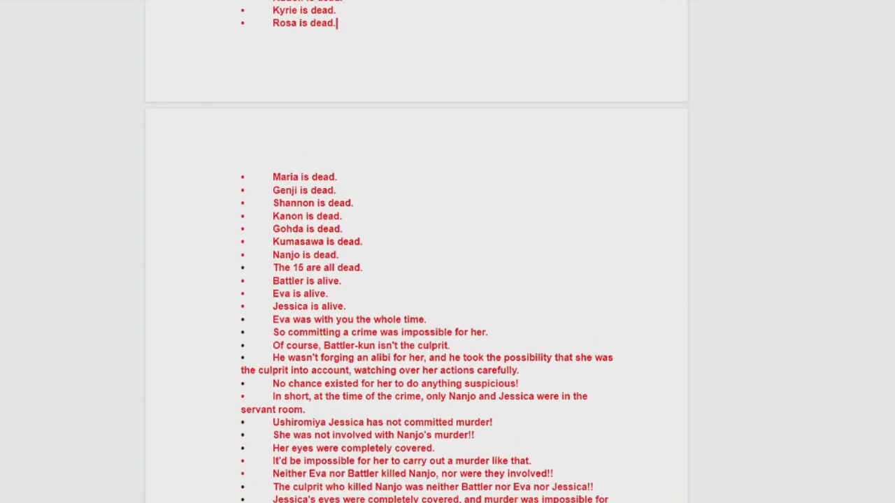
scroll("up", 3)
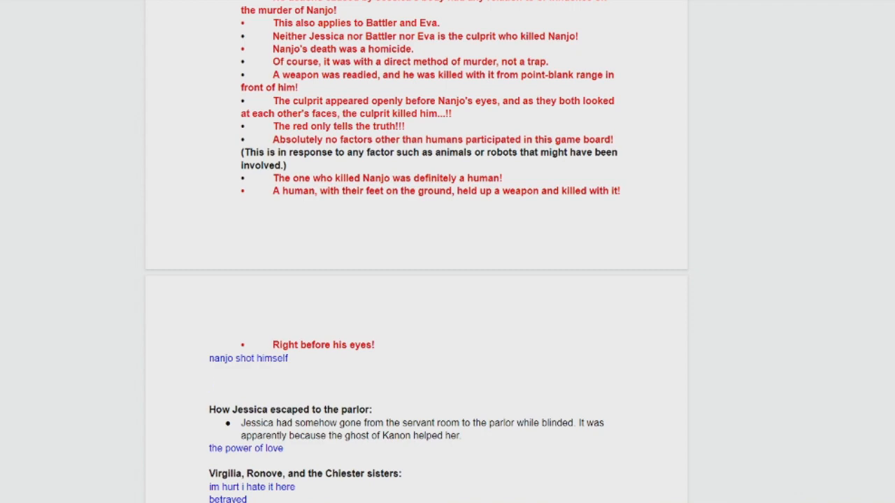
type("kanon was still alive, he helped jessica get out because he killed nanjo, then after helping jessica, he killed himself")
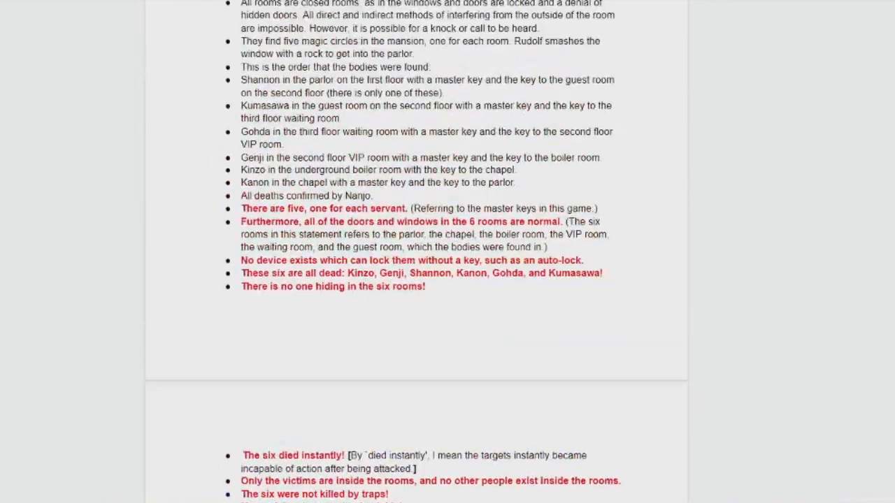
Add the alternative suspect 'or george' below the Kanon theory.
scroll("down", 3)
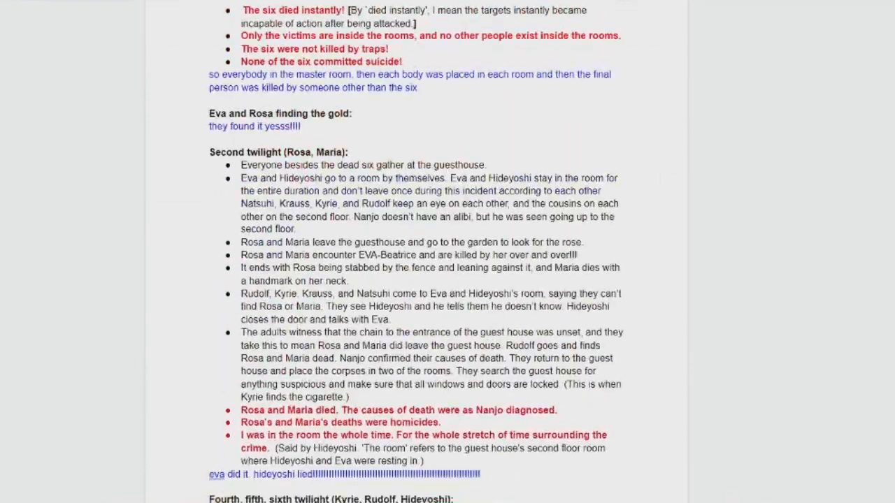
scroll("up", 3)
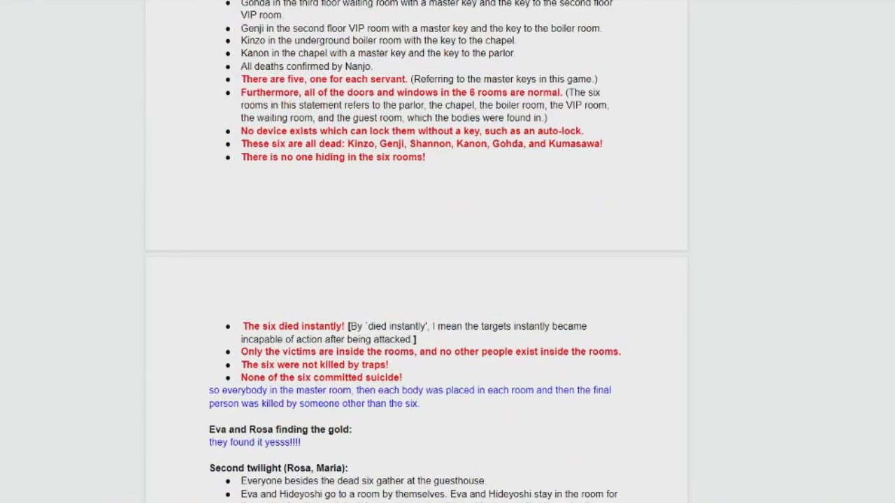
scroll("down", 3)
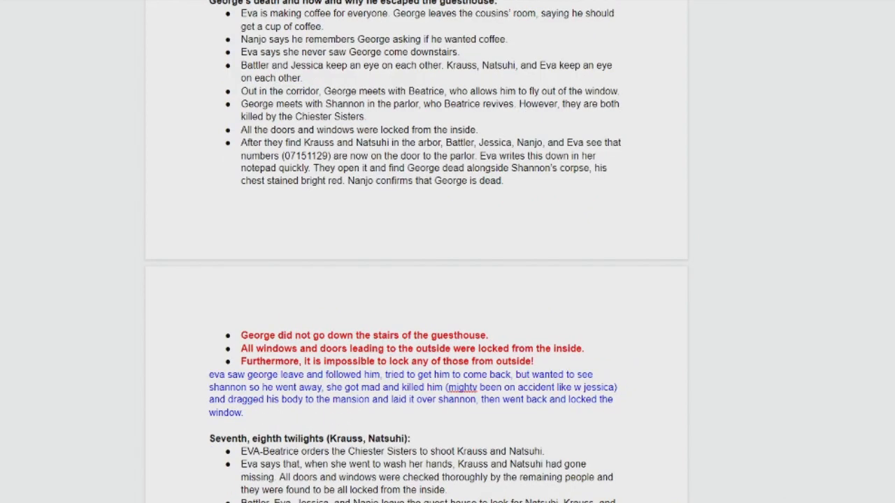
scroll("down", 3)
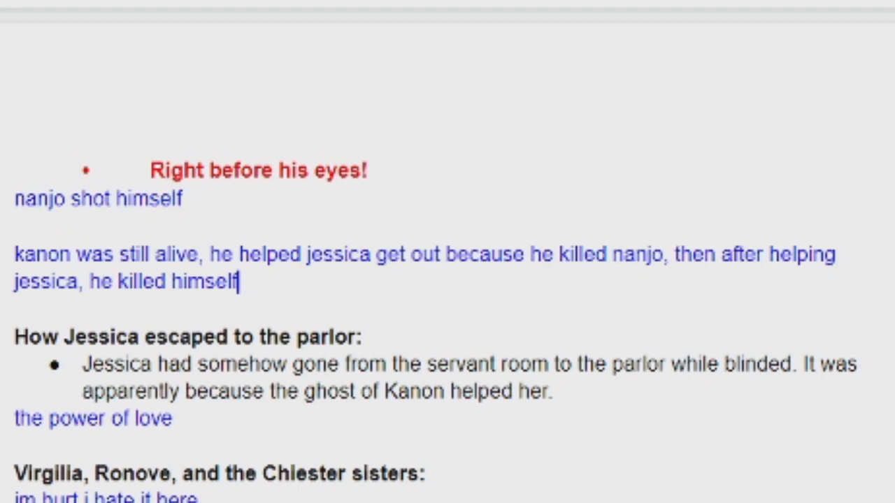
type("or ge")
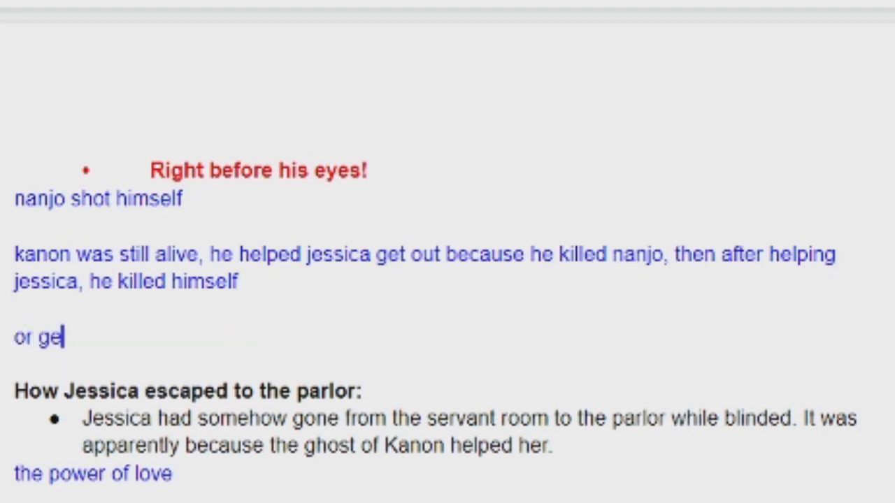
type("orge")
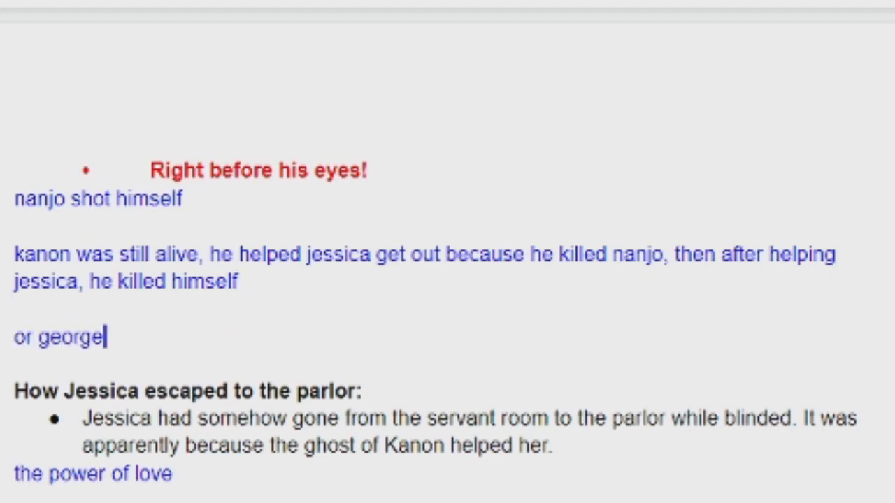
scroll("down", 3)
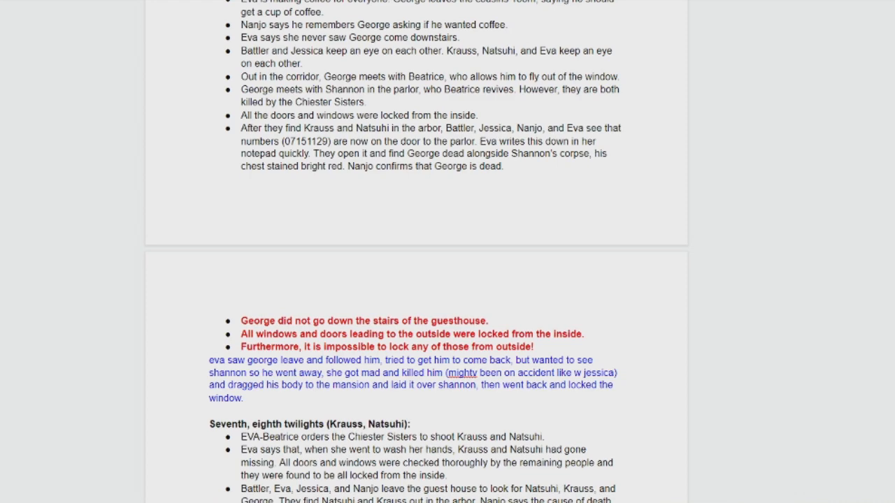
scroll("up", 3)
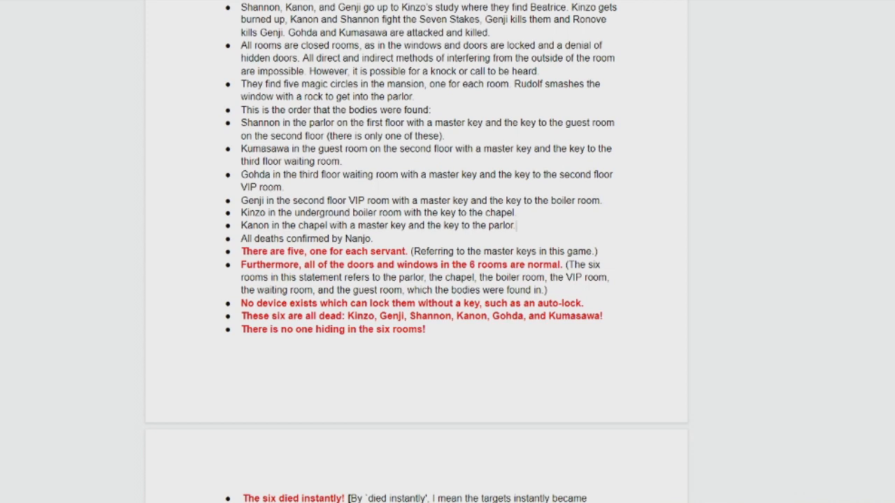
left_click(510, 225)
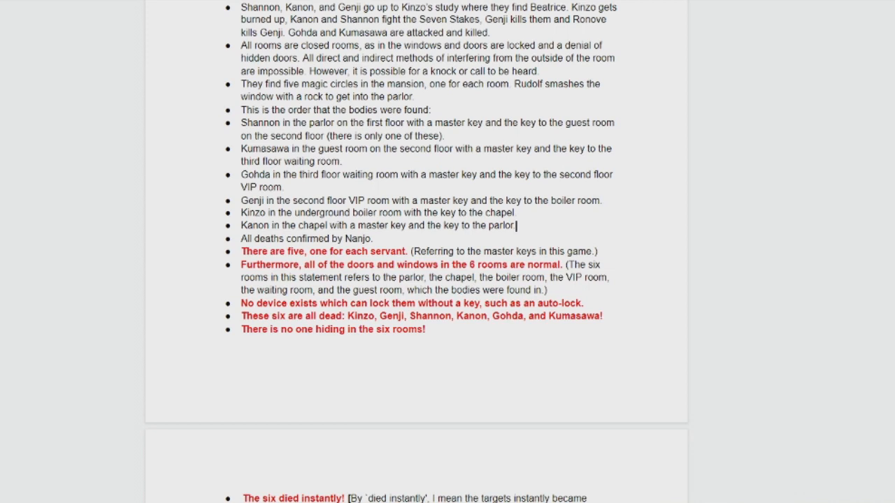
scroll("down", 3)
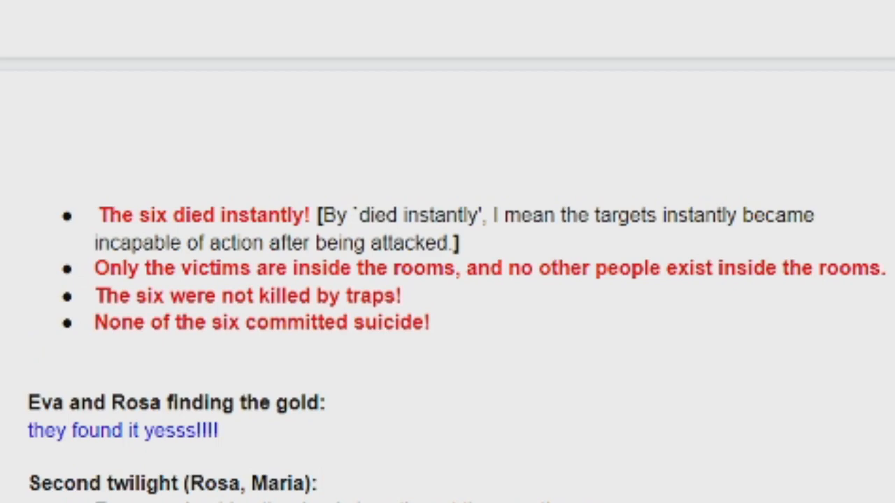
scroll("down", 3)
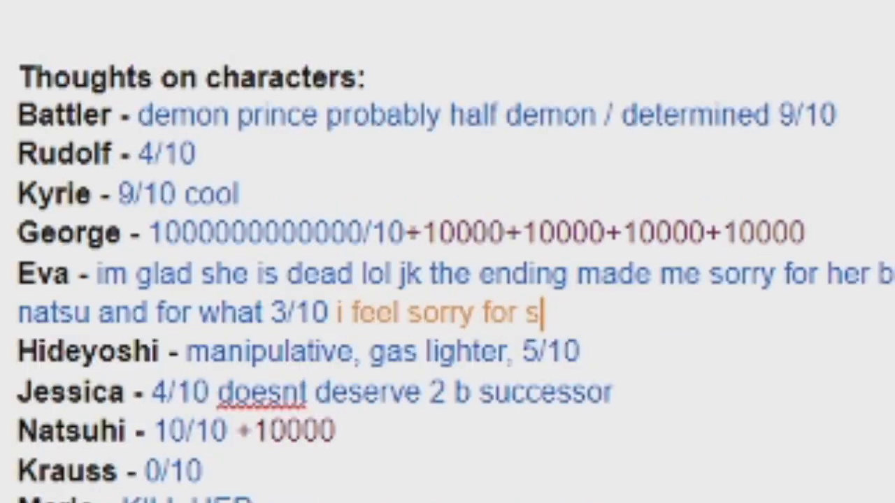
Add remarks after Eva's rating and a 'glad s...' follow-up to Maria's entry.
type("her")
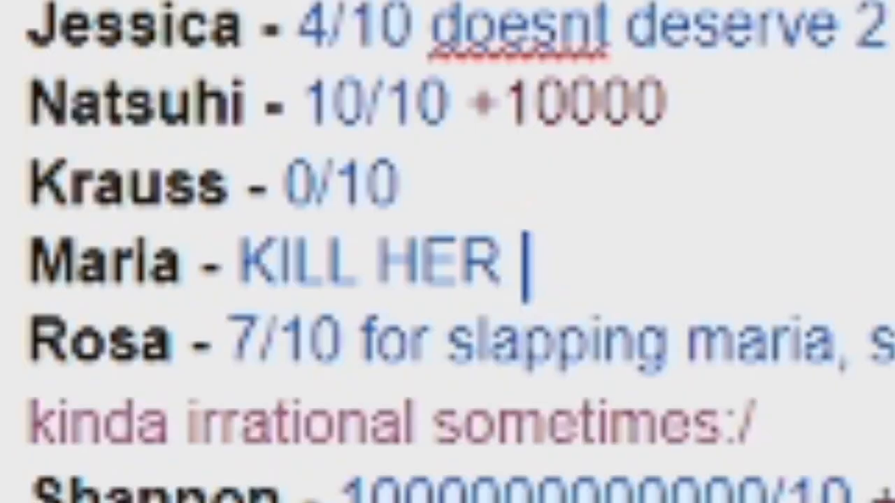
type("glad s")
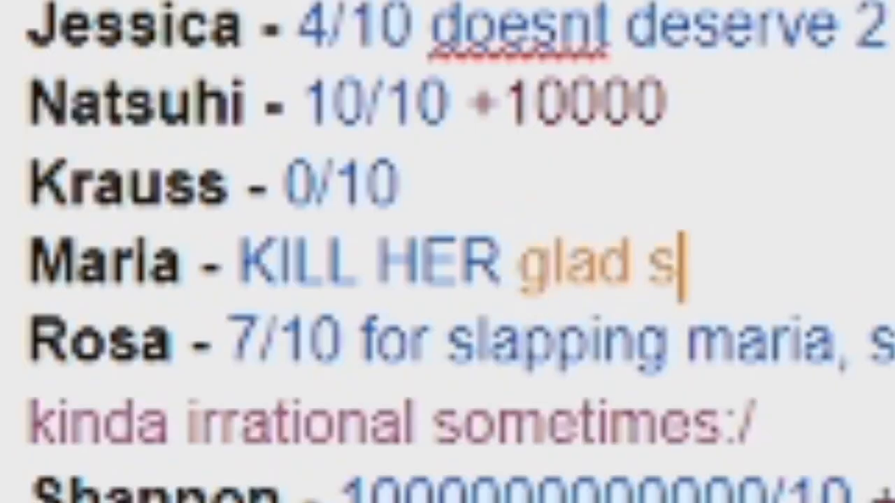